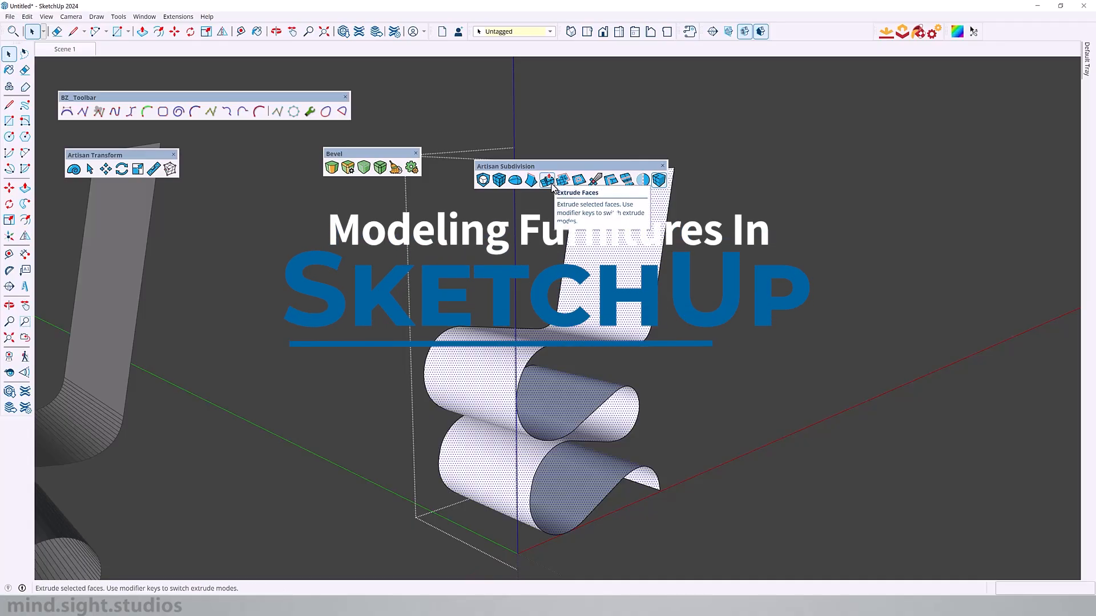
# Browse the Wiggle Side Chair product page, reviewing its photos including the corrugated-cardboard angled view.
pyautogui.click(547, 179)
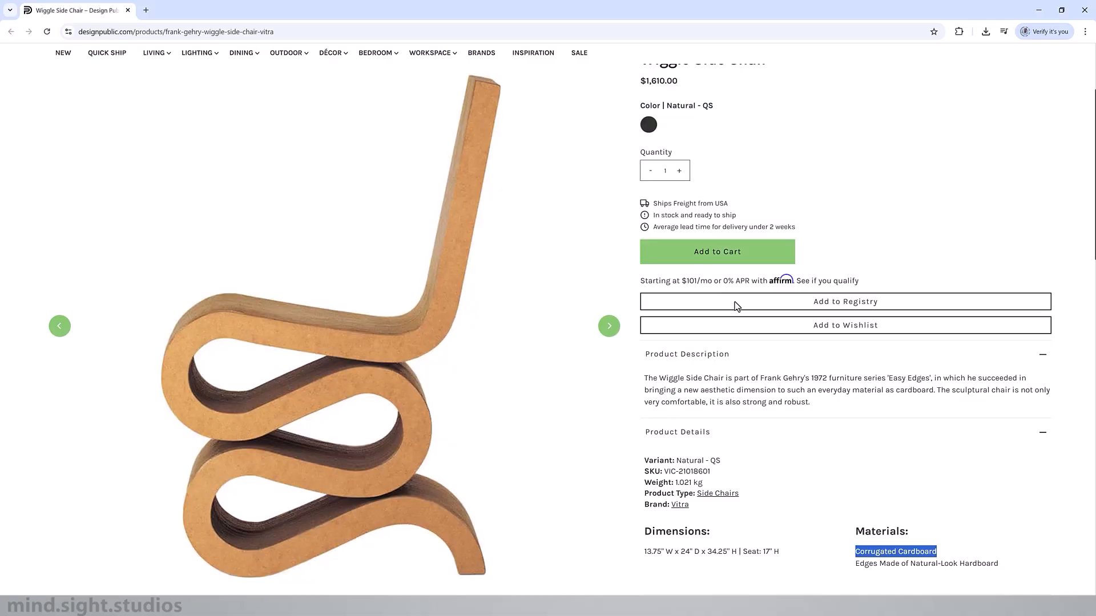
pyautogui.scroll(-3)
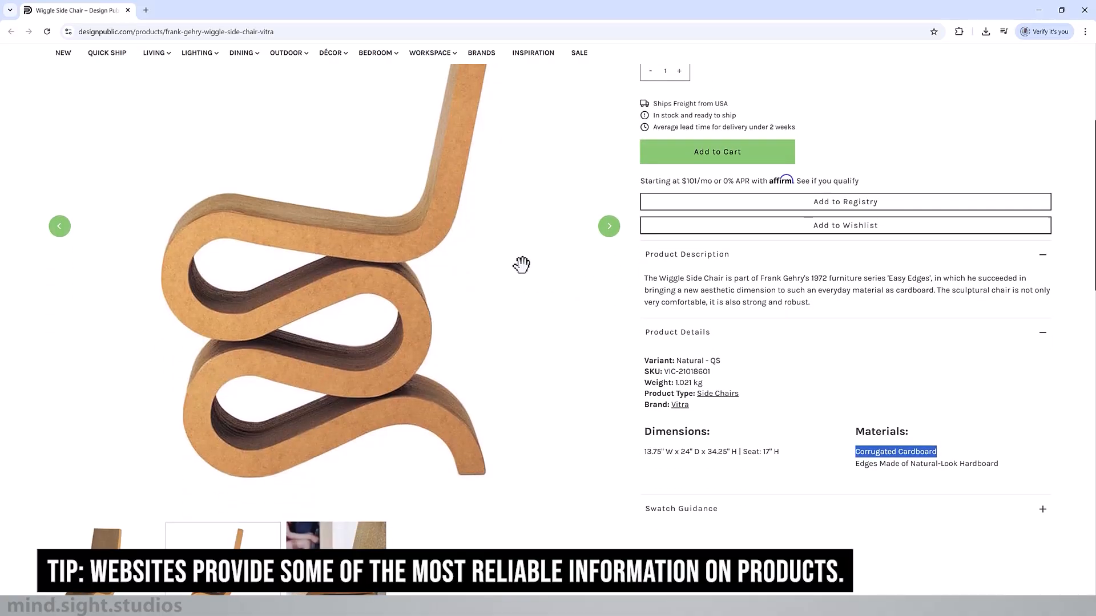
pyautogui.moveTo(642, 240)
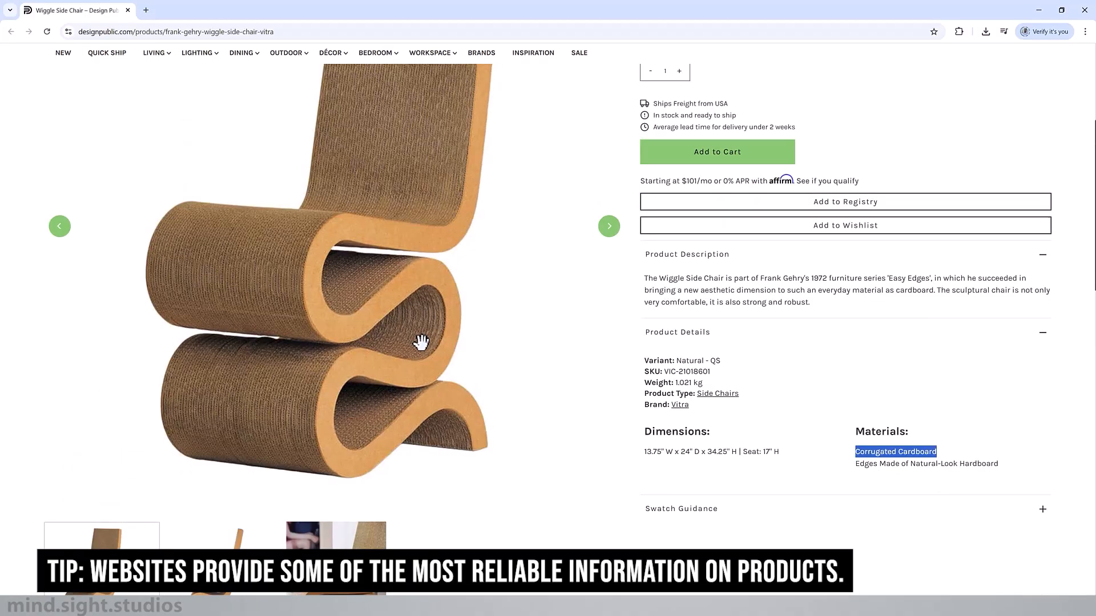
pyautogui.scroll(-3)
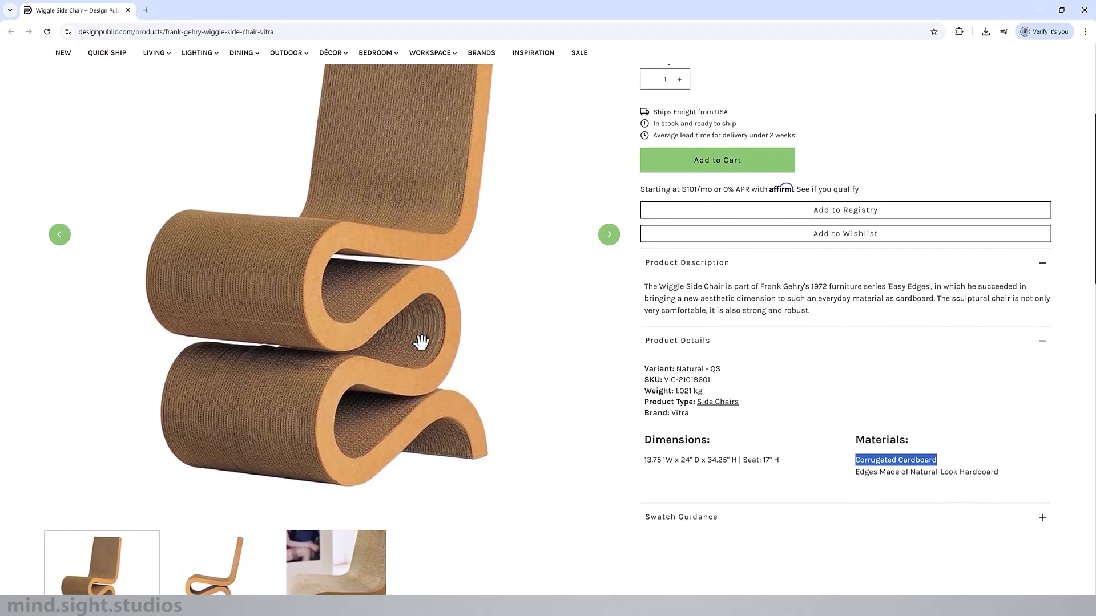
pyautogui.scroll(3)
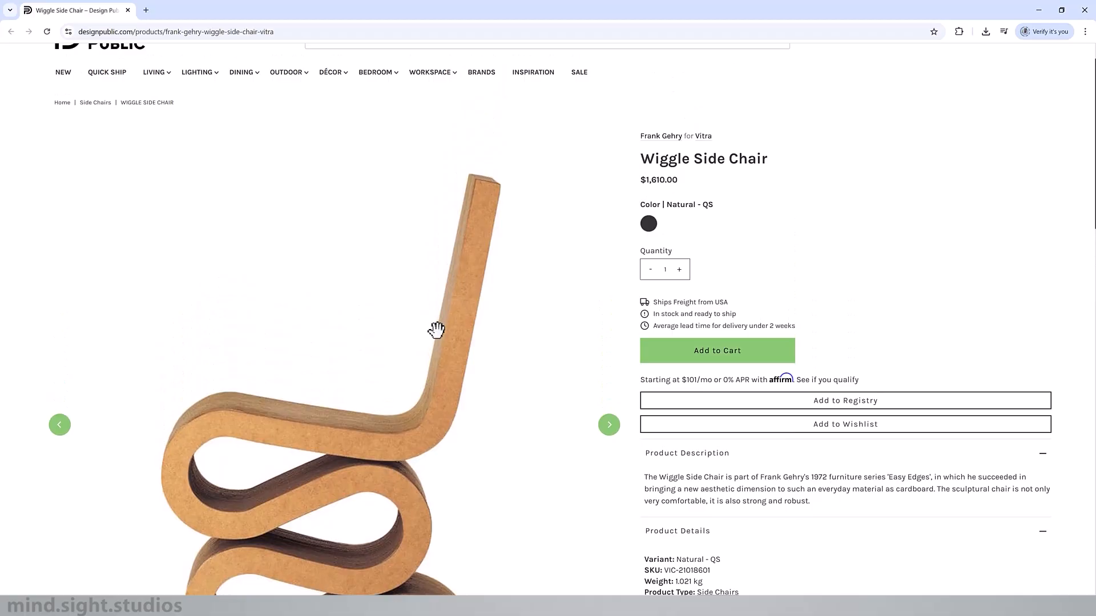
pyautogui.scroll(-3)
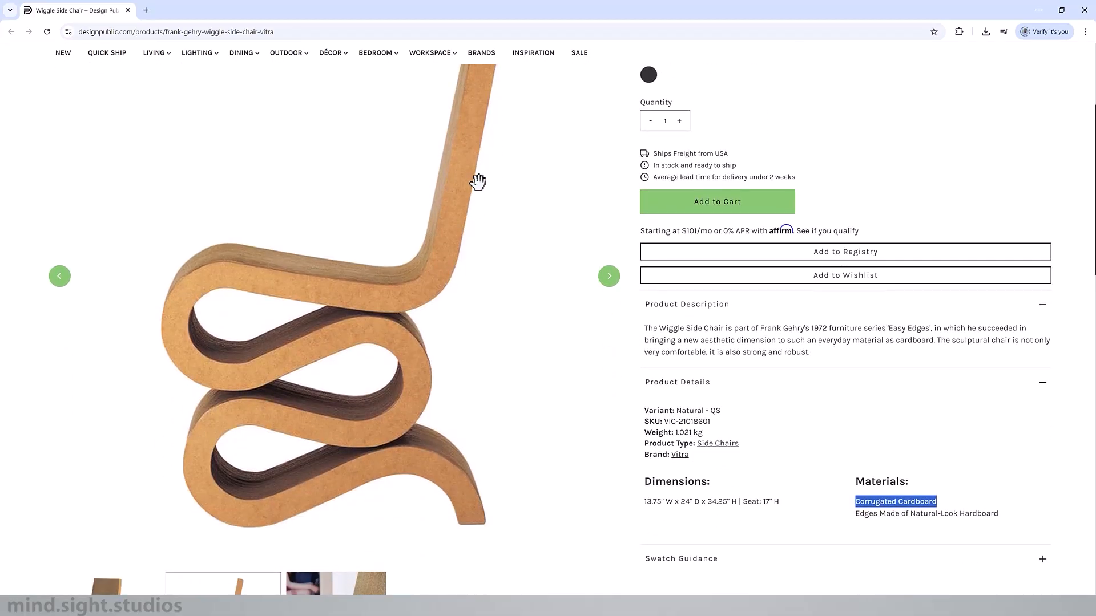
pyautogui.moveTo(644, 506)
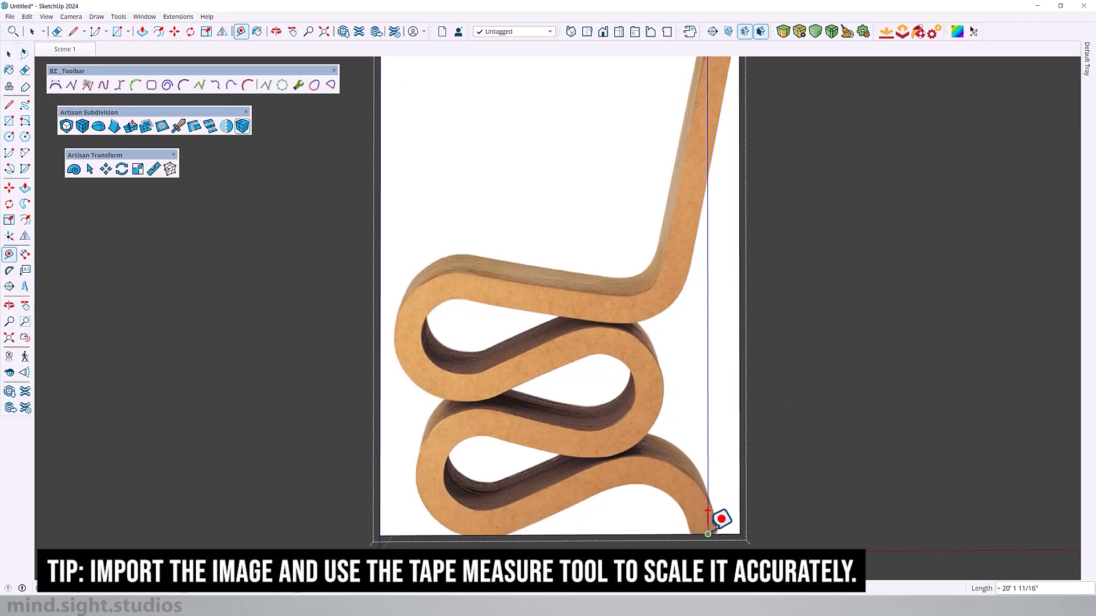
pyautogui.moveTo(664, 425)
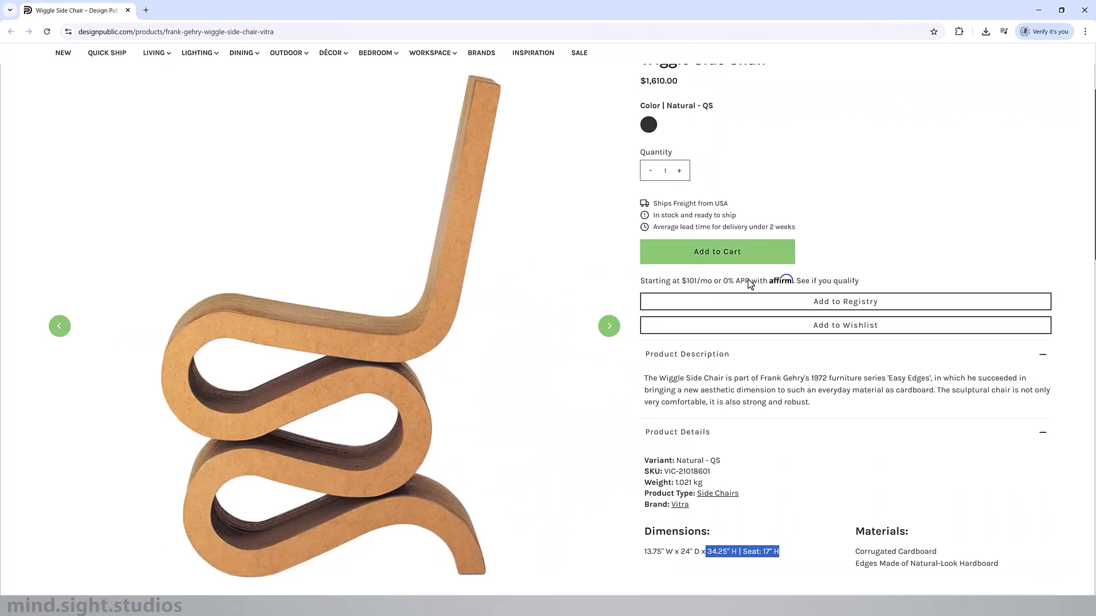
pyautogui.moveTo(778, 561)
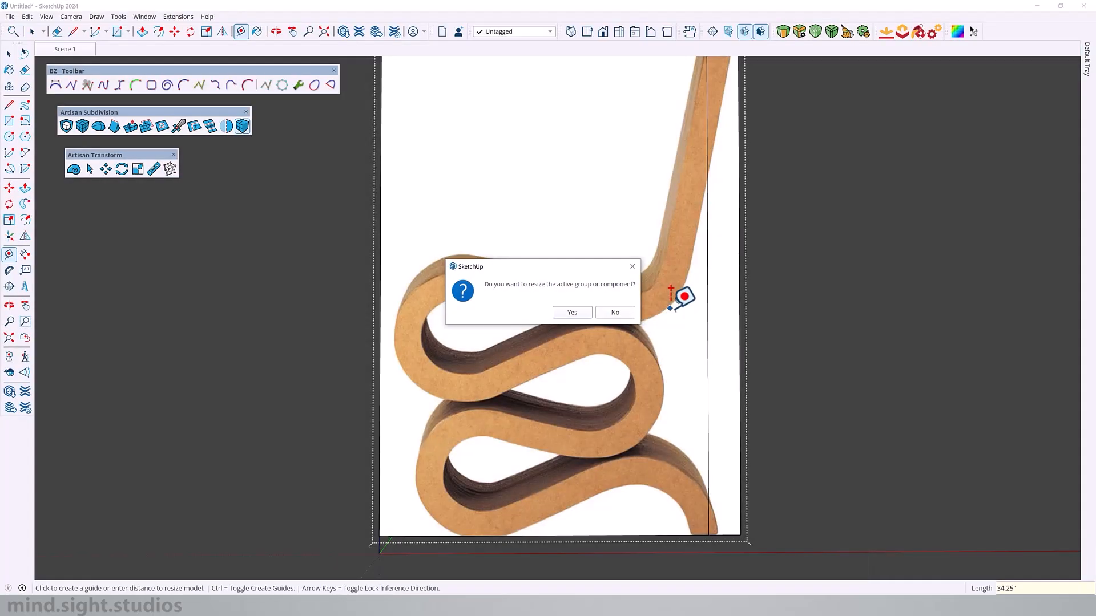
# Confirm resizing the model so the reference photo's chair stands 34.25 inches tall.
pyautogui.click(570, 311)
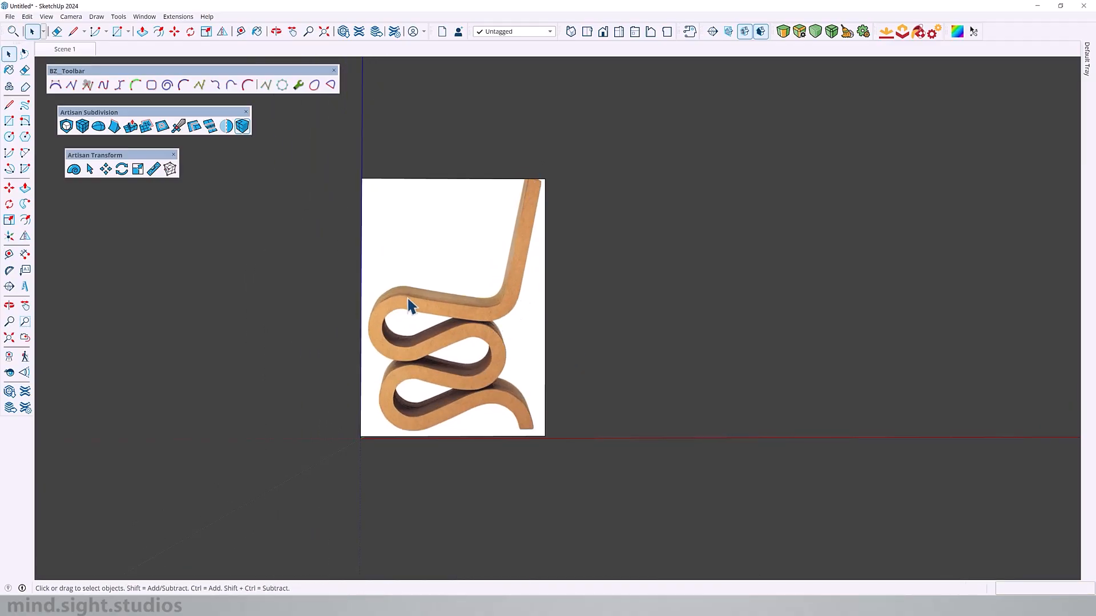
# Trace the seat bend and lower loop of the chair outline with Classic Bezier curves.
pyautogui.click(10, 105)
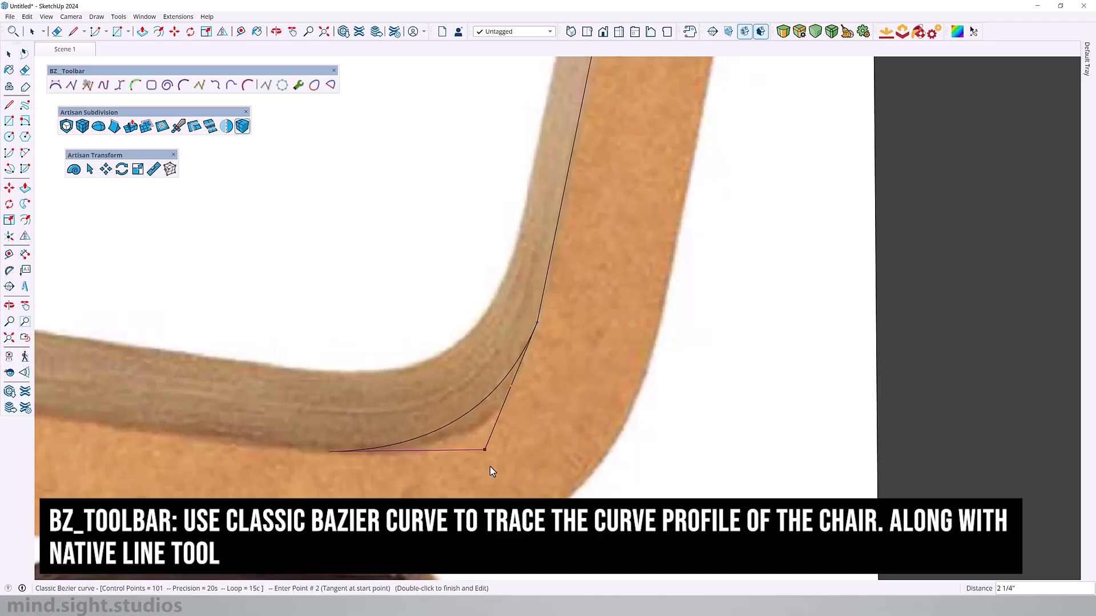
pyautogui.doubleClick(486, 450)
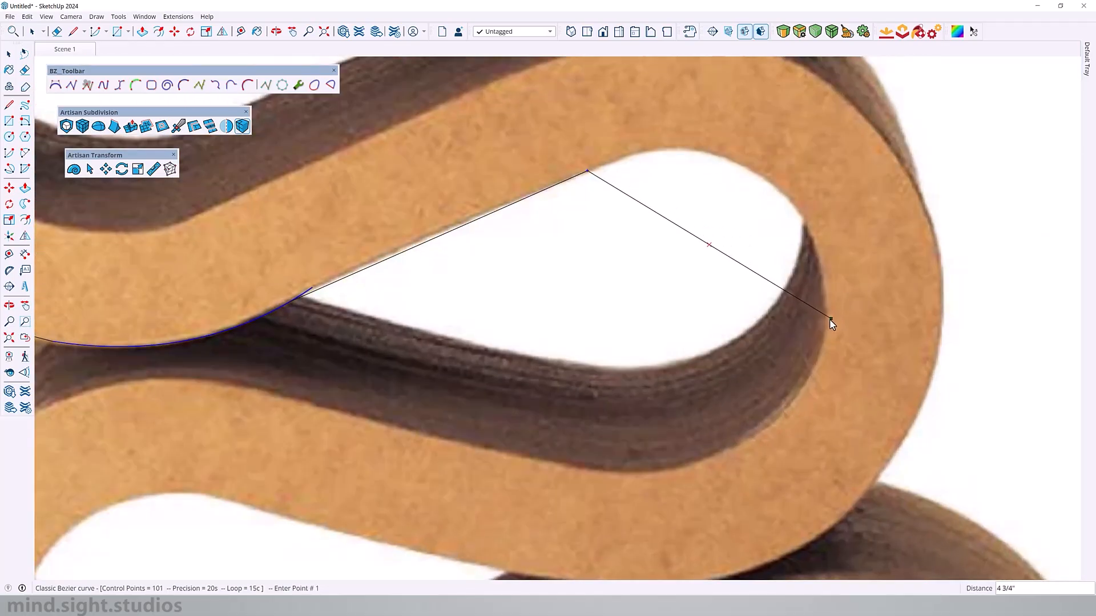
pyautogui.click(833, 323)
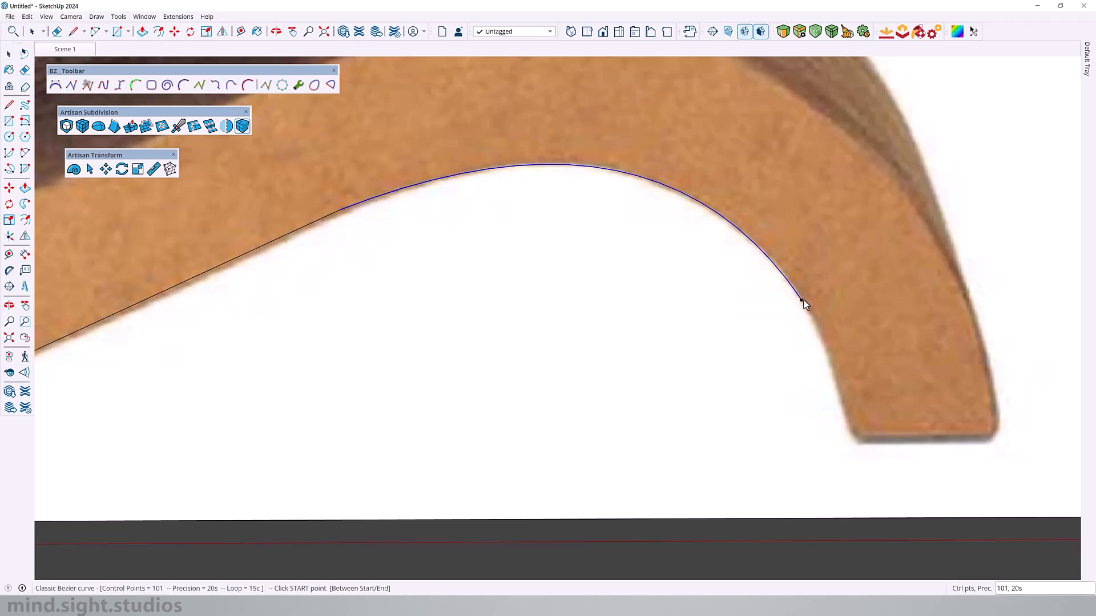
pyautogui.click(801, 300)
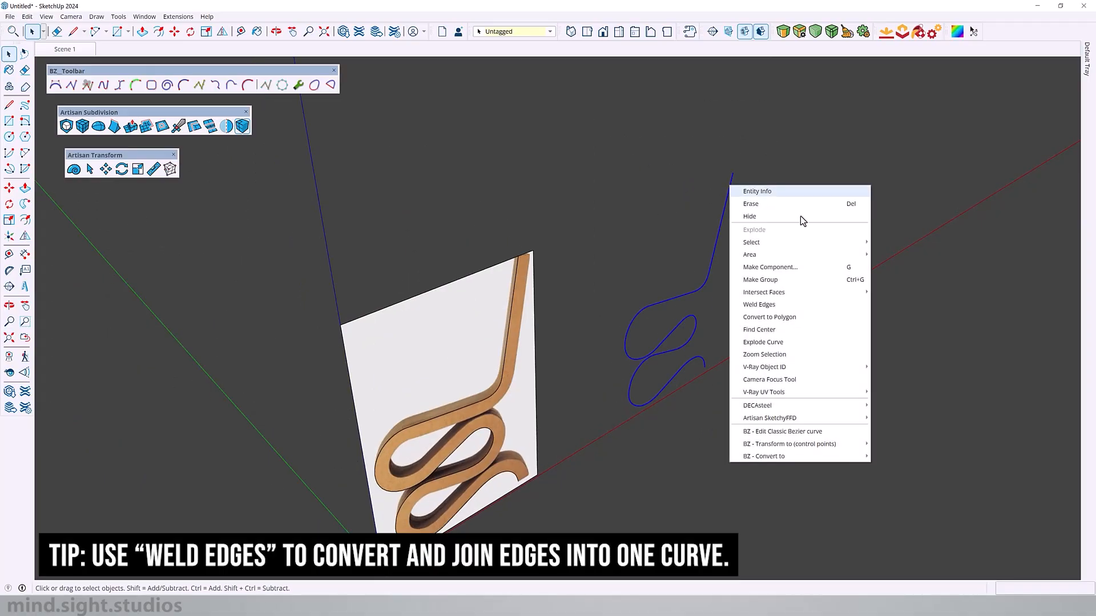
# Weld the traced edges into one curve and extrude it into a thin strip surface.
pyautogui.click(785, 312)
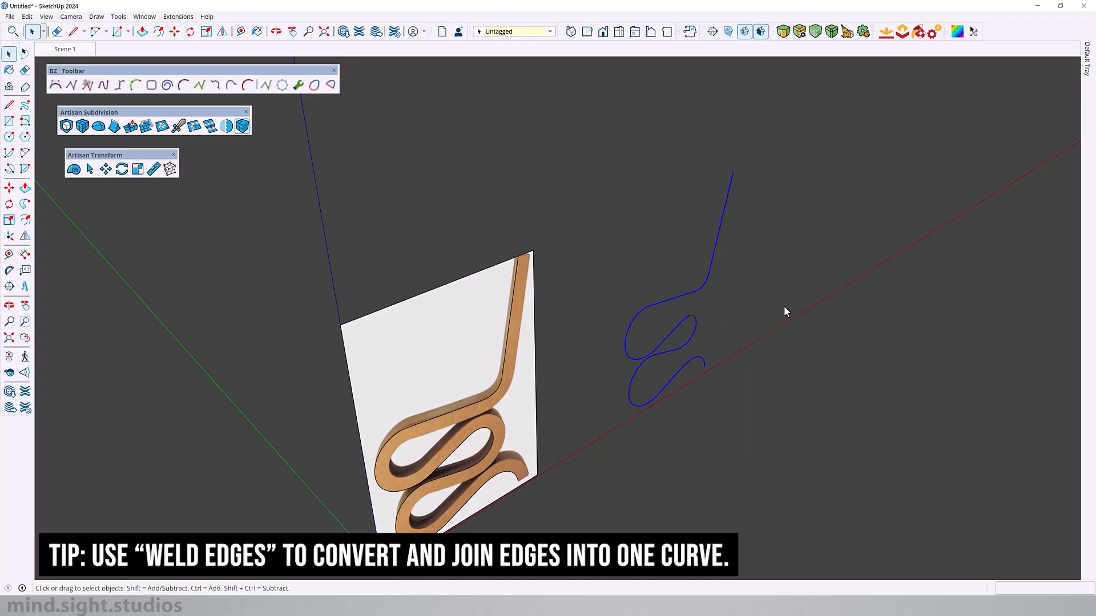
pyautogui.moveTo(731, 207)
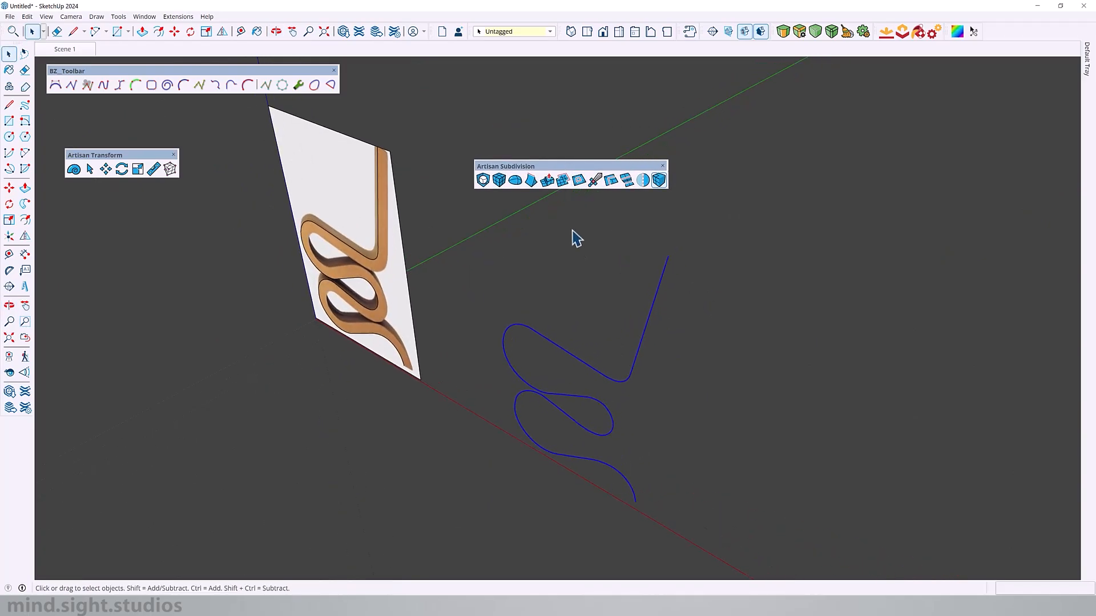
pyautogui.moveTo(563, 179)
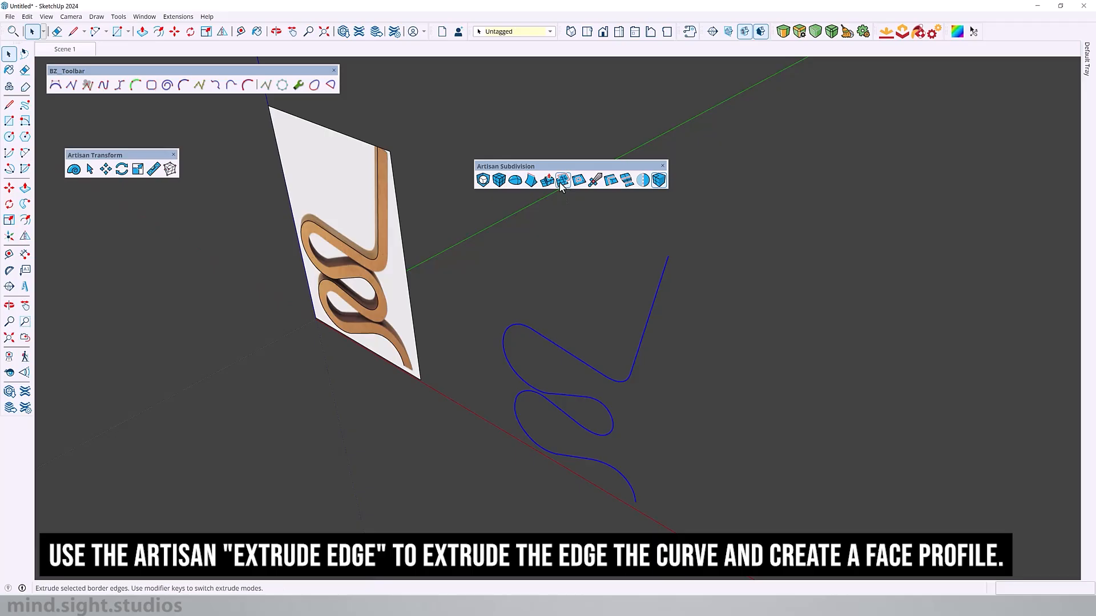
pyautogui.moveTo(563, 180)
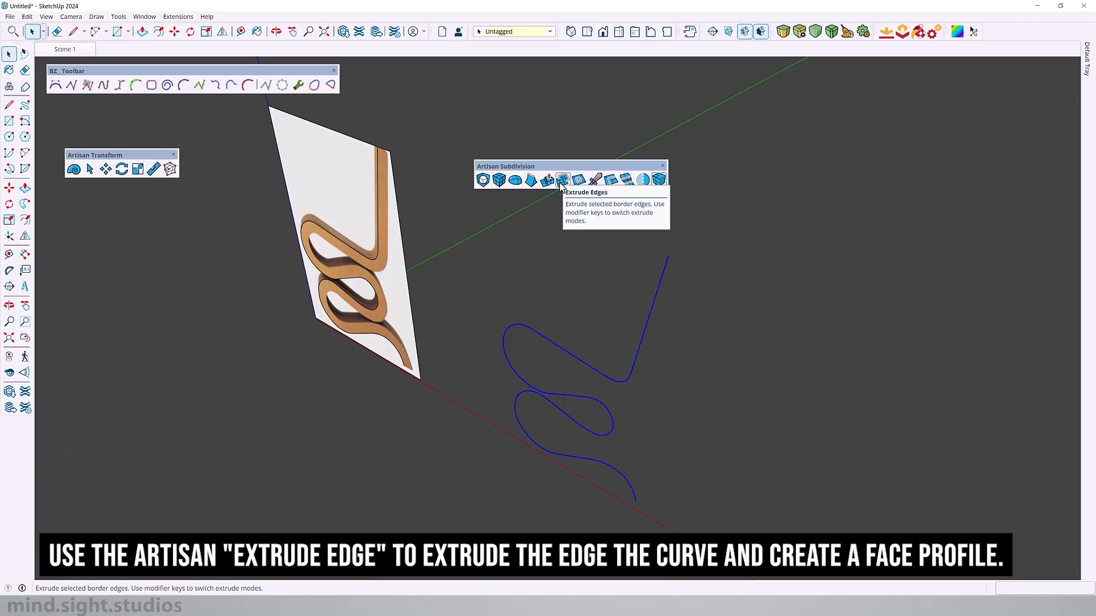
pyautogui.click(563, 179)
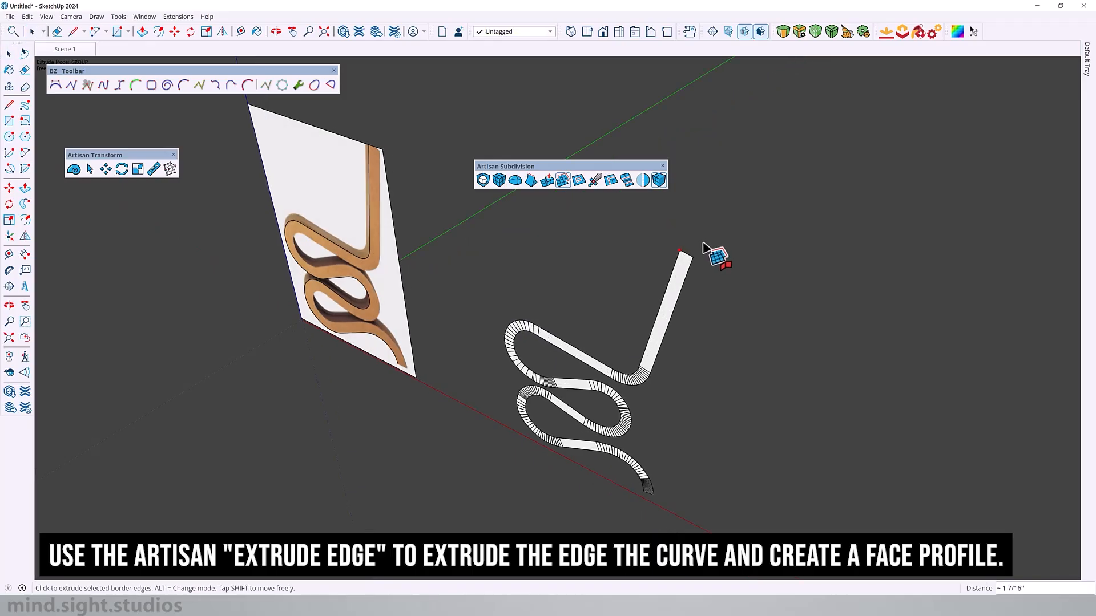
pyautogui.moveTo(702, 256)
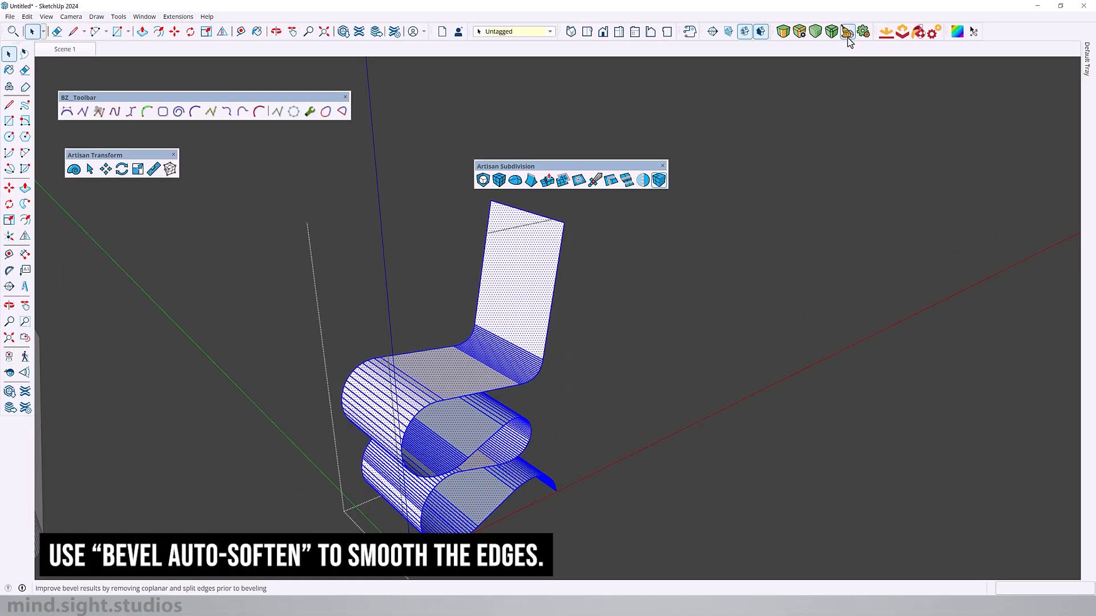
# Clean stray coplanar edges from the chair surface and auto-soften it into one smooth sheet.
pyautogui.click(846, 32)
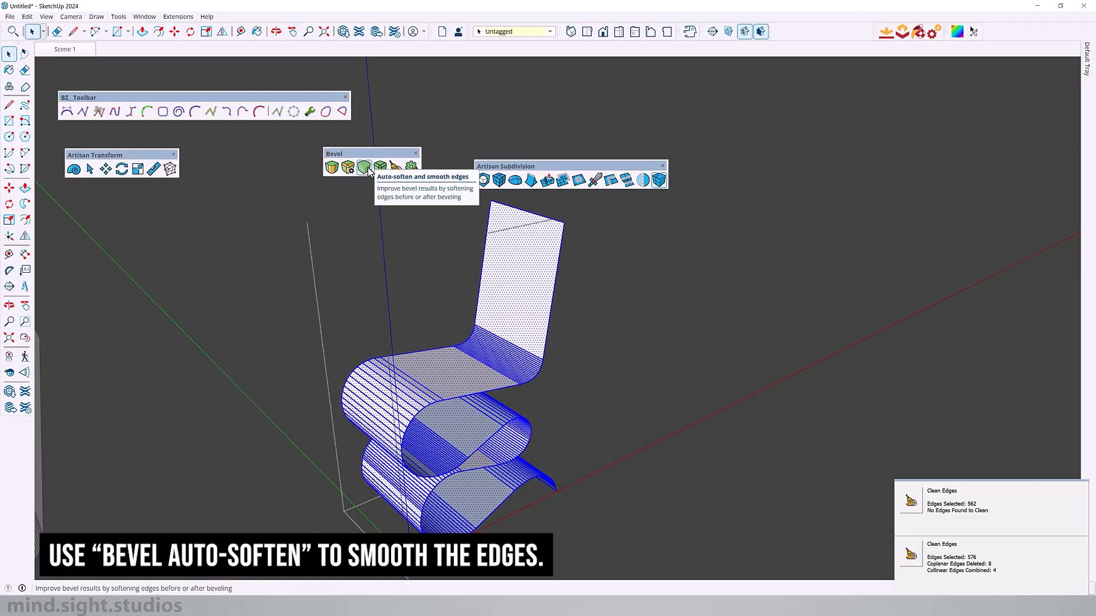
pyautogui.click(363, 167)
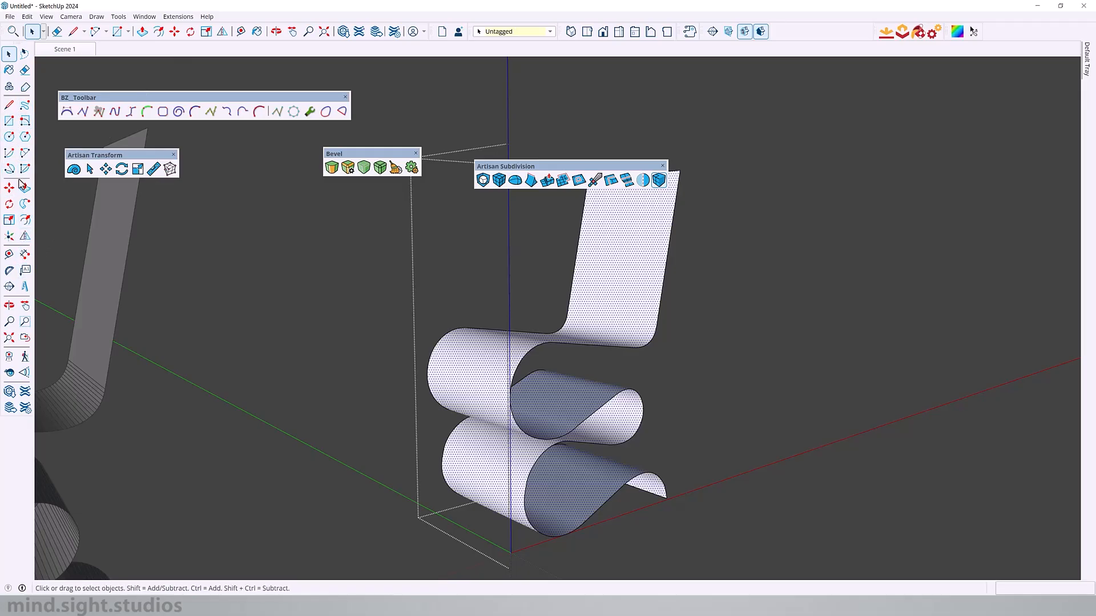
pyautogui.click(143, 31)
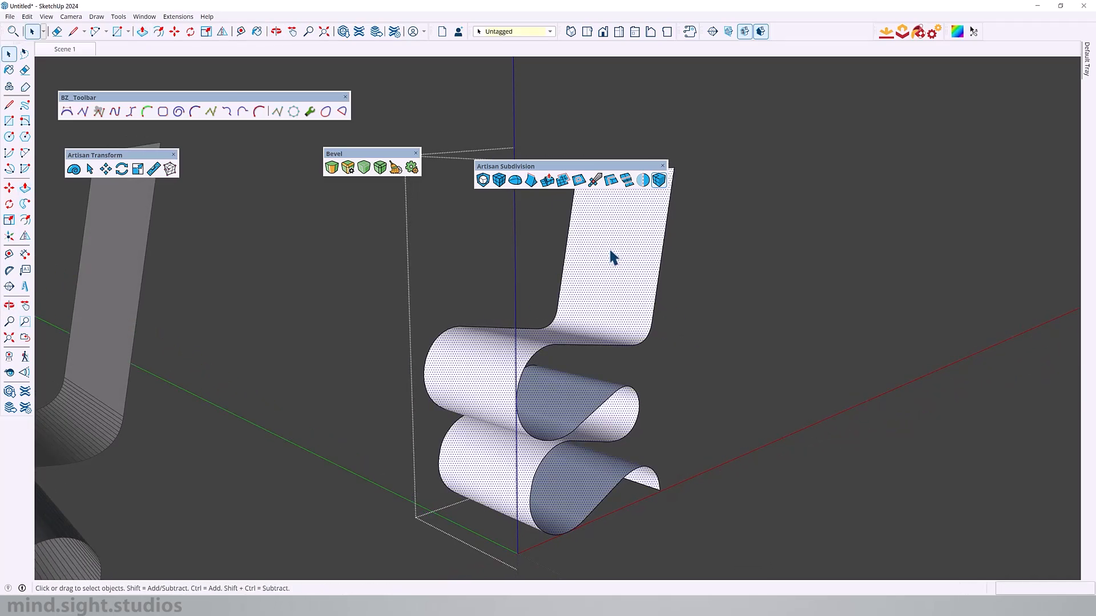
pyautogui.moveTo(550, 180)
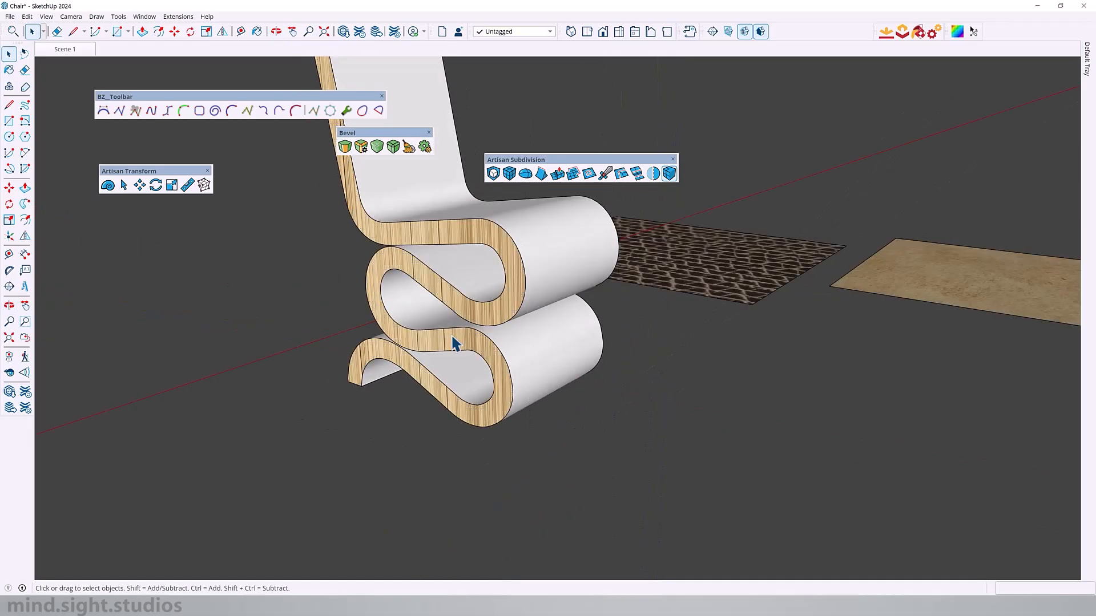
# Make the beige texture sample projected onto faces via its Texture context menu.
pyautogui.rightClick(768, 293)
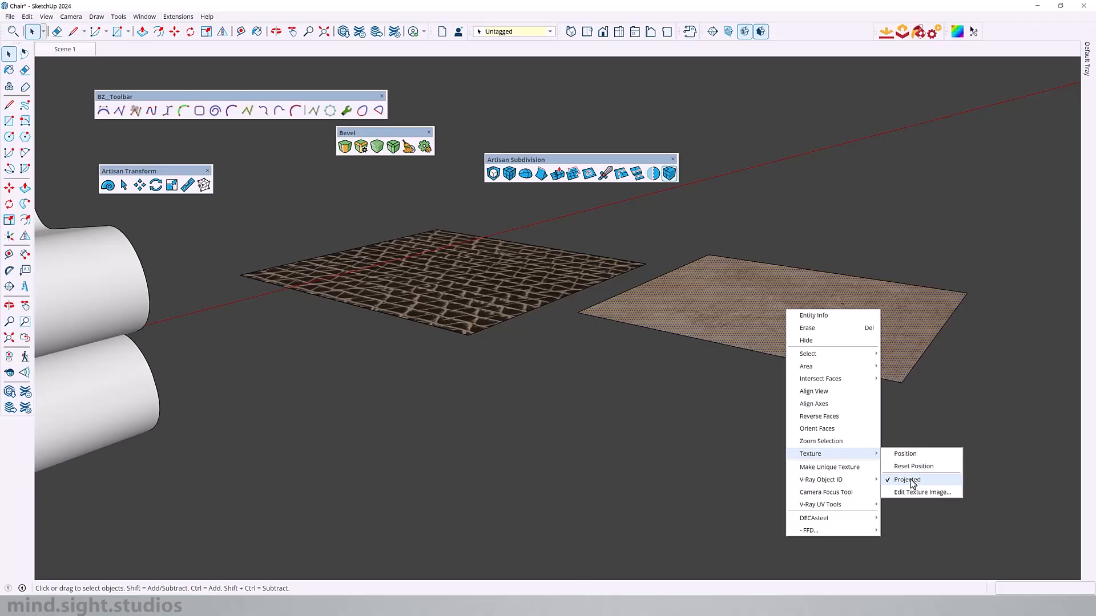
pyautogui.click(906, 479)
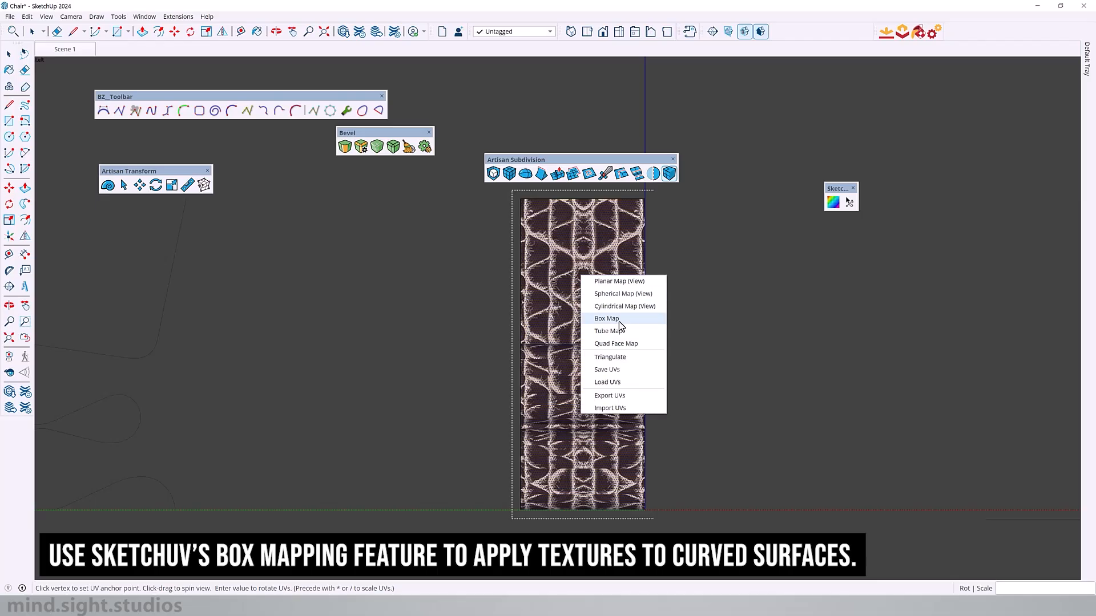
# Box-map the woven texture around the curved chair part with SketchUV.
pyautogui.click(606, 318)
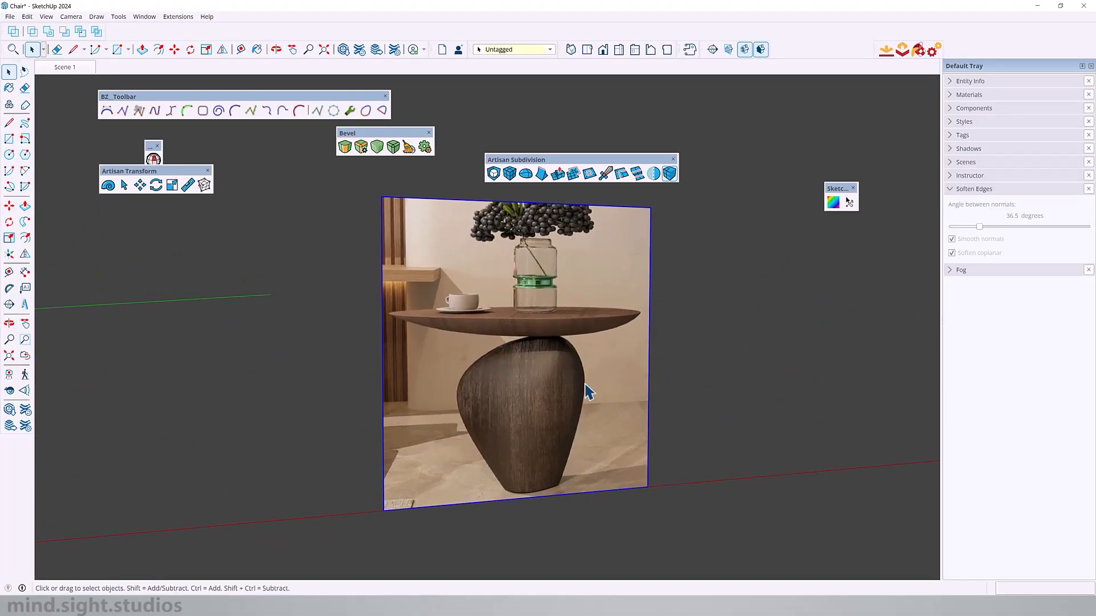
pyautogui.moveTo(463, 374)
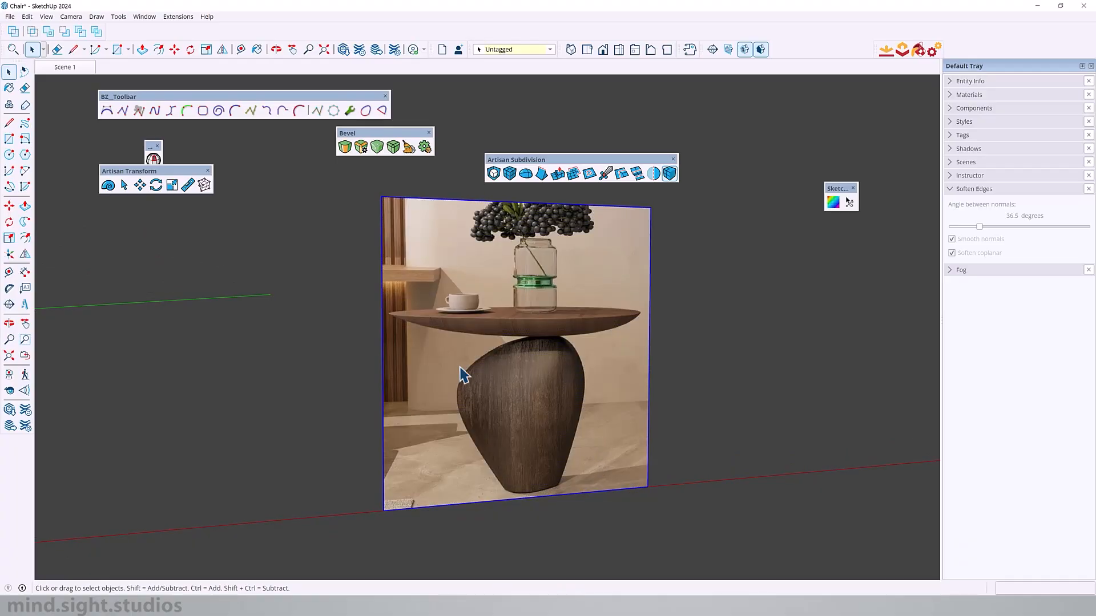
pyautogui.moveTo(543, 487)
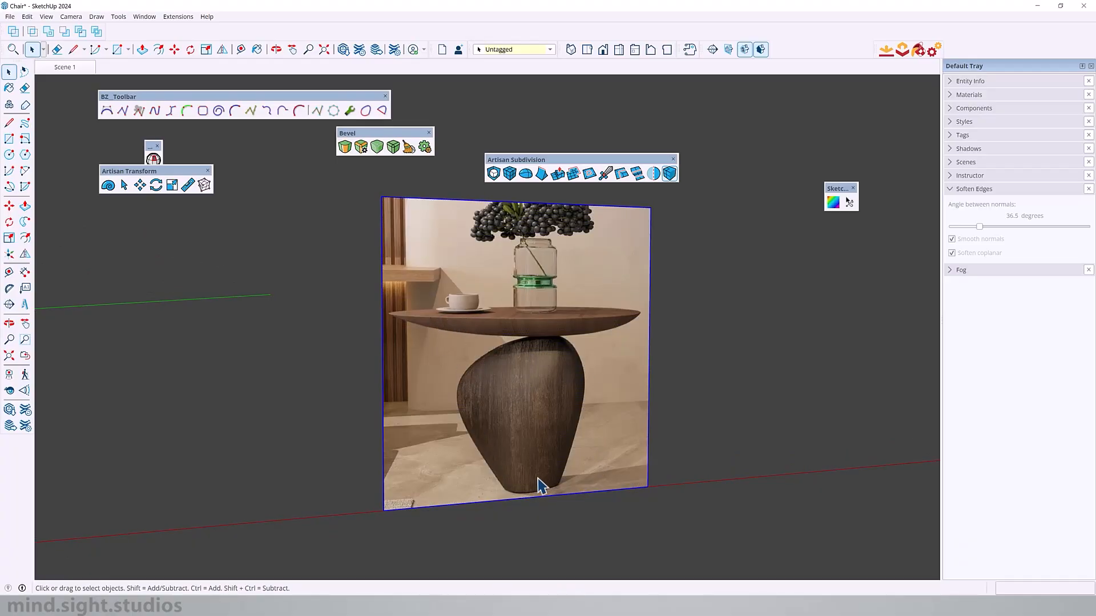
# Start the rectangle for the tall pedestal base block in front of the photo.
pyautogui.click(118, 50)
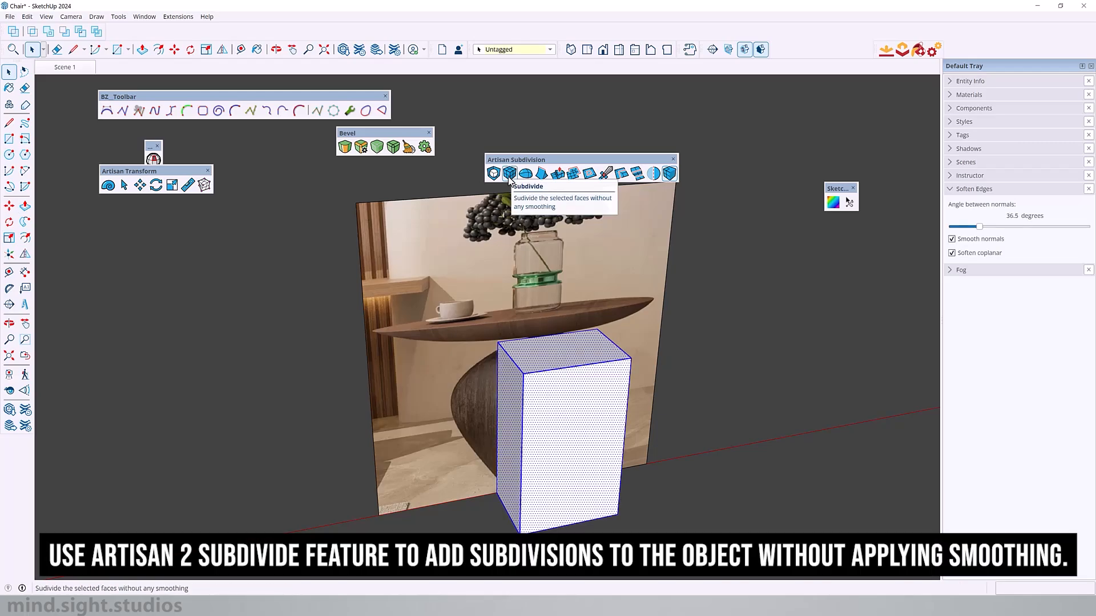
# Subdivide the base block without smoothing and select it for control-point editing.
pyautogui.click(509, 173)
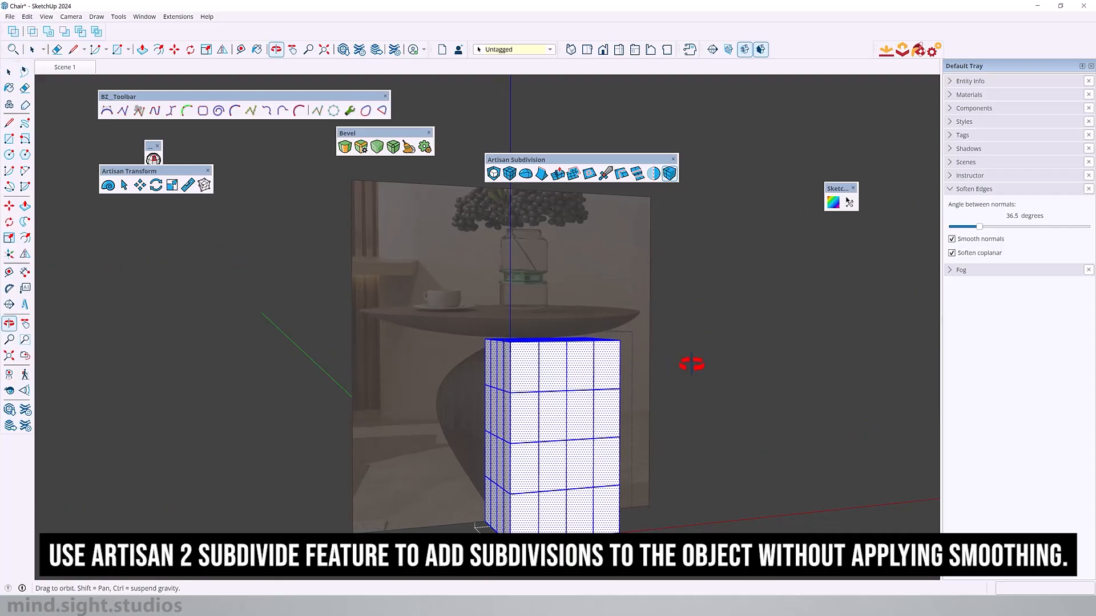
pyautogui.click(203, 184)
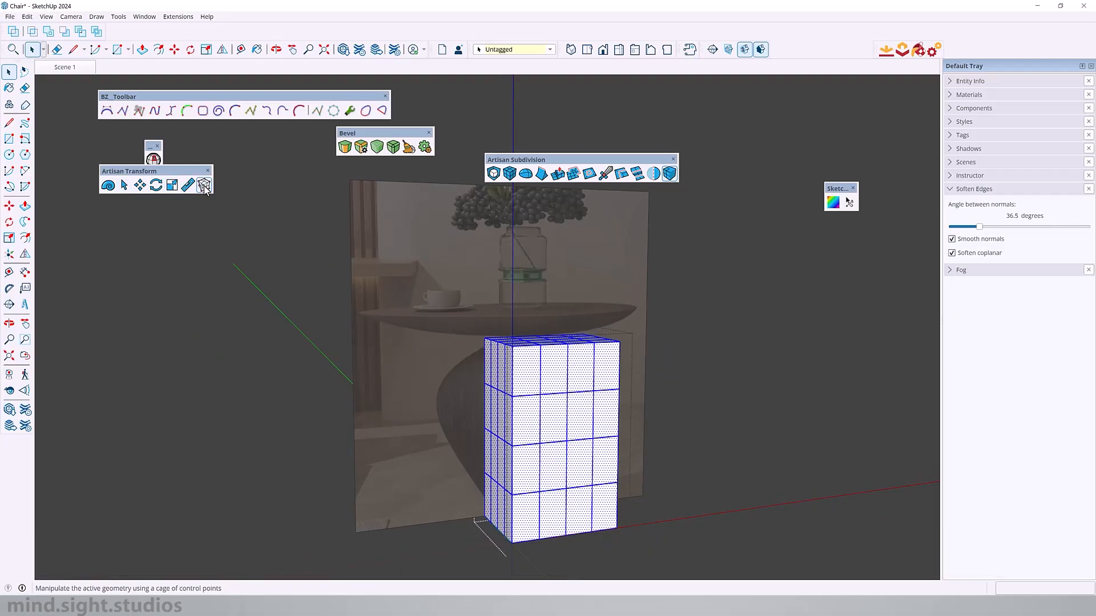
pyautogui.moveTo(204, 186)
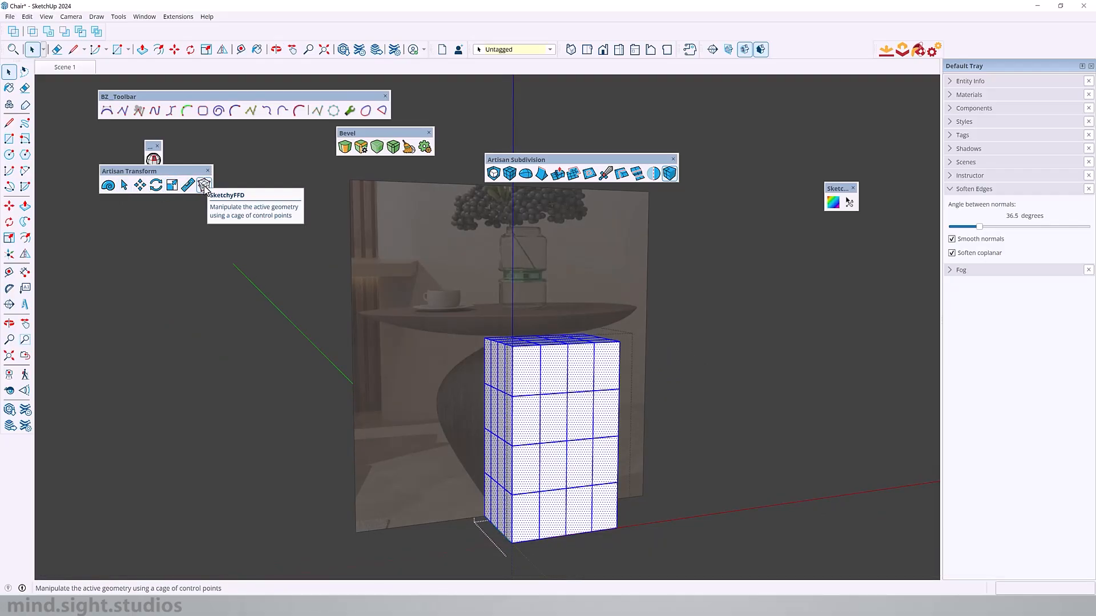
pyautogui.click(205, 185)
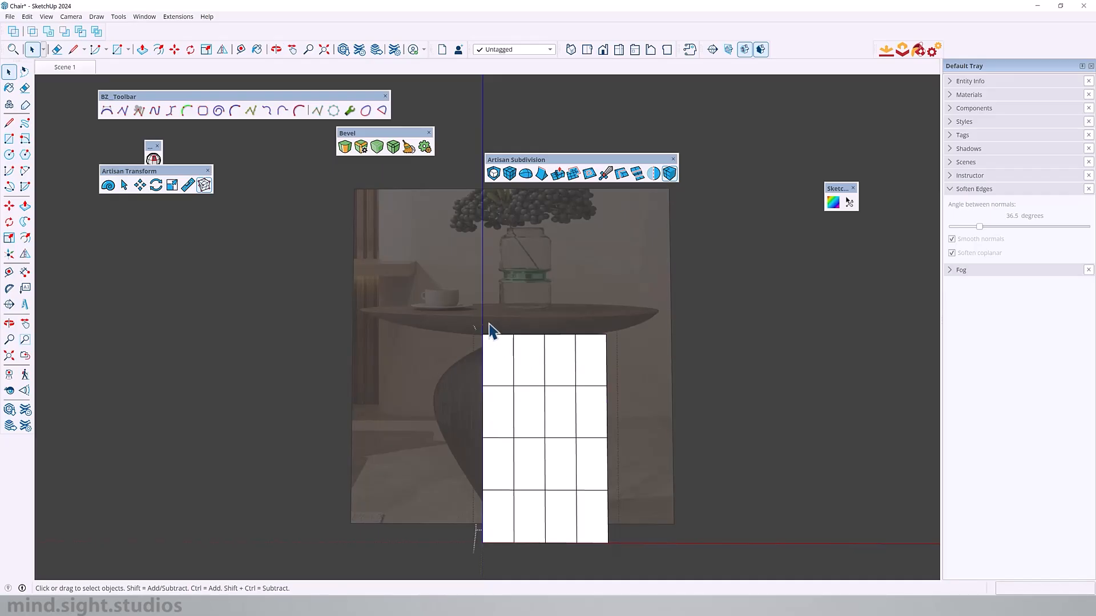
pyautogui.moveTo(475, 497)
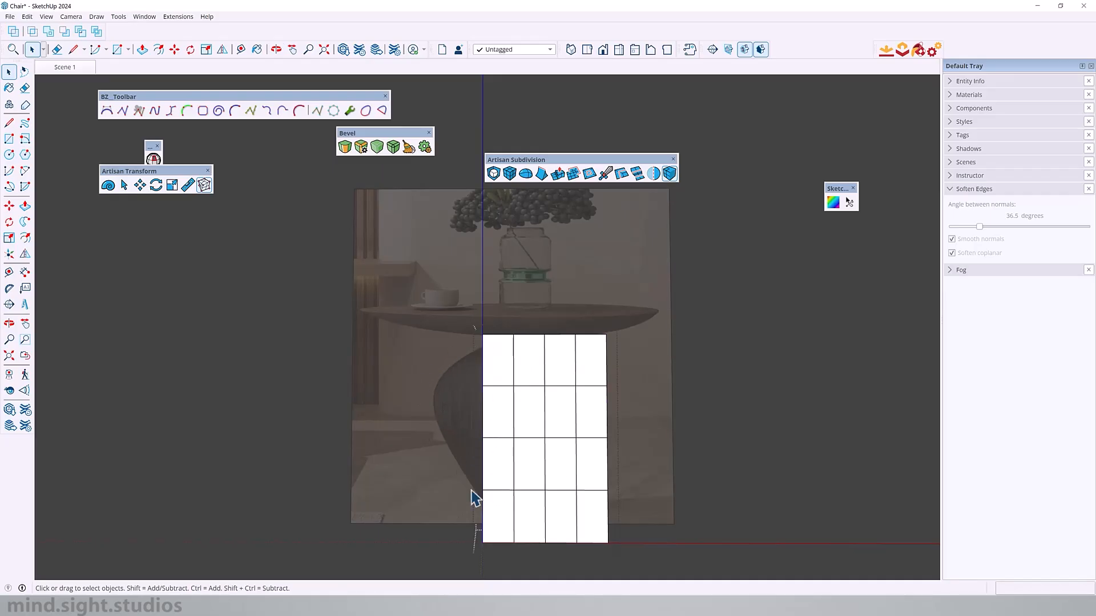
pyautogui.click(109, 185)
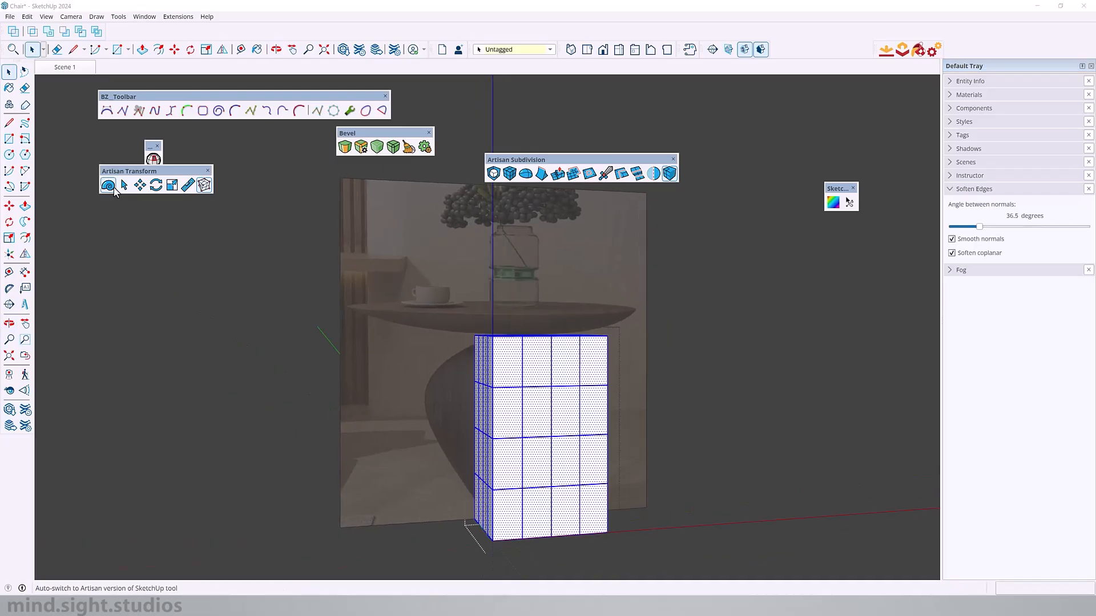
pyautogui.moveTo(109, 185)
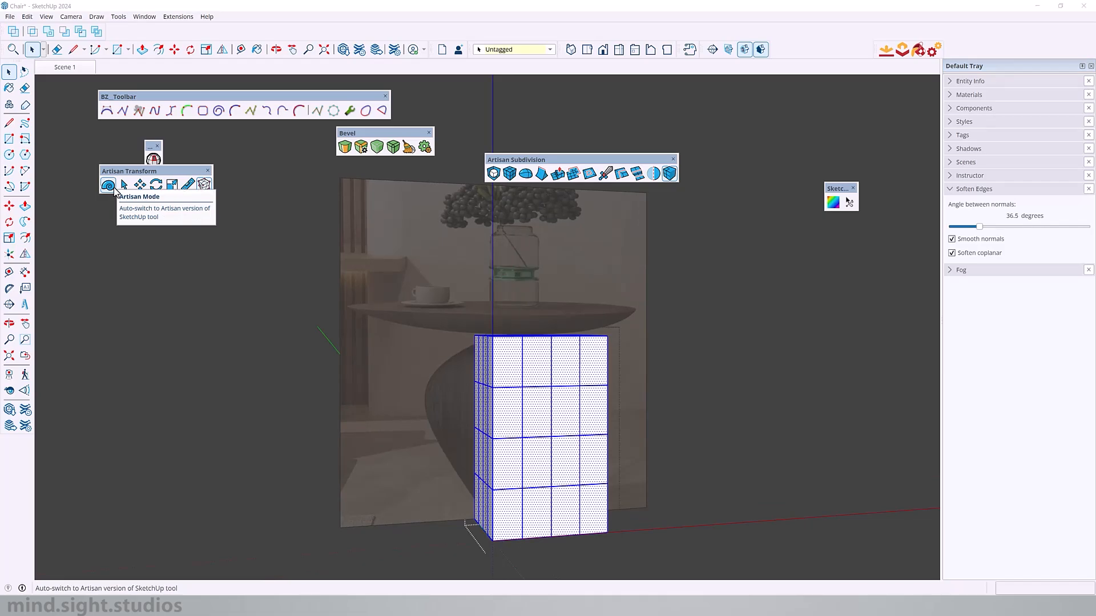
# Turn on Artisan control-point editing to cage the subdivided pedestal block.
pyautogui.click(108, 184)
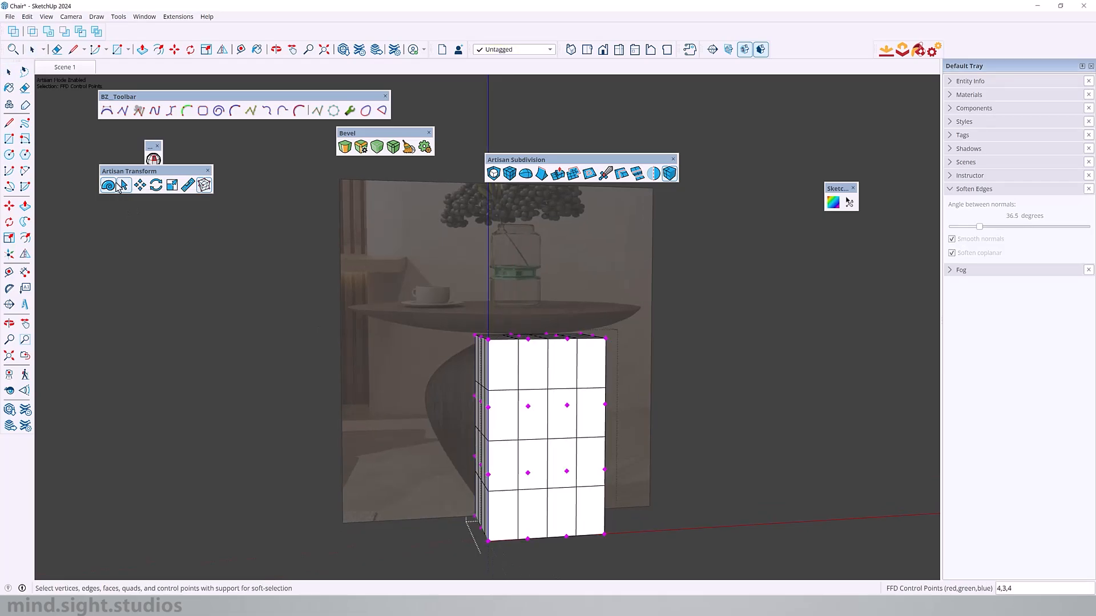
pyautogui.moveTo(188, 185)
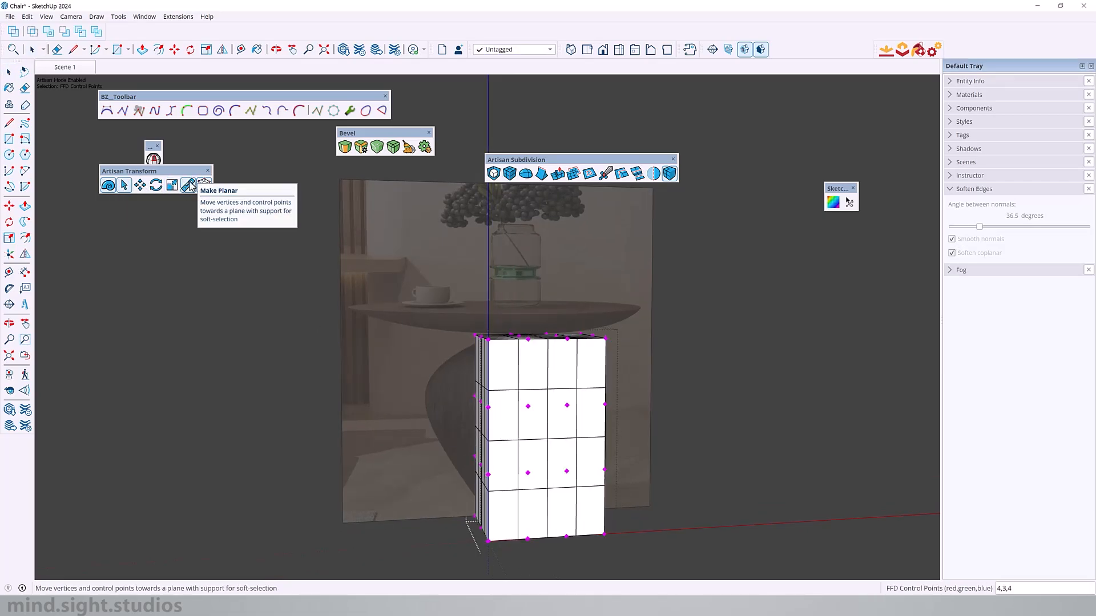
pyautogui.moveTo(593, 460)
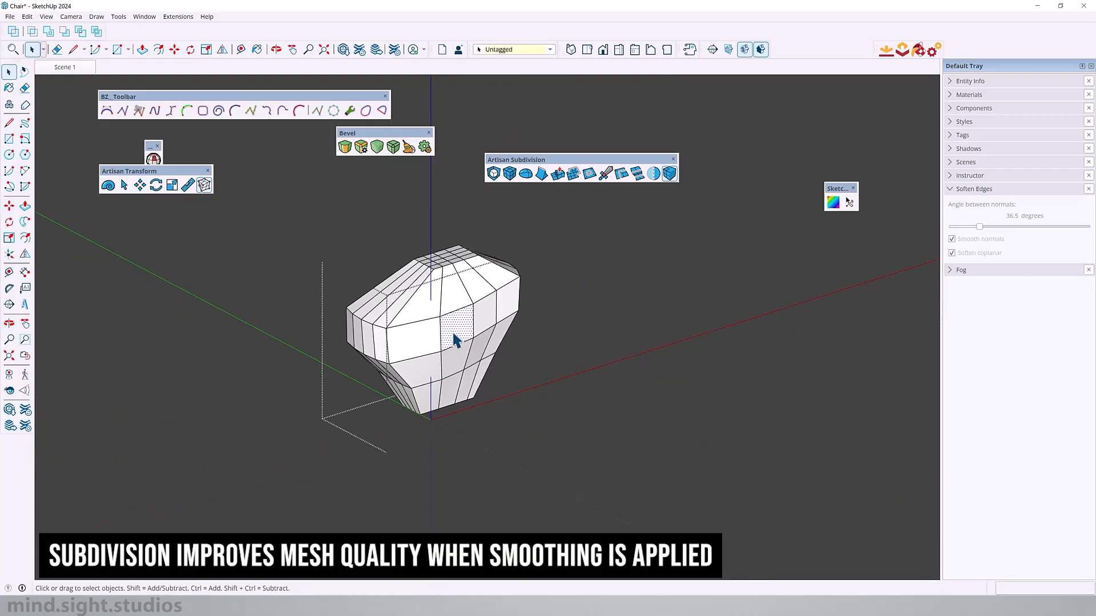
# Subdivide and smooth the whole faceted base mesh into a dense, rounded vase form.
pyautogui.click(637, 173)
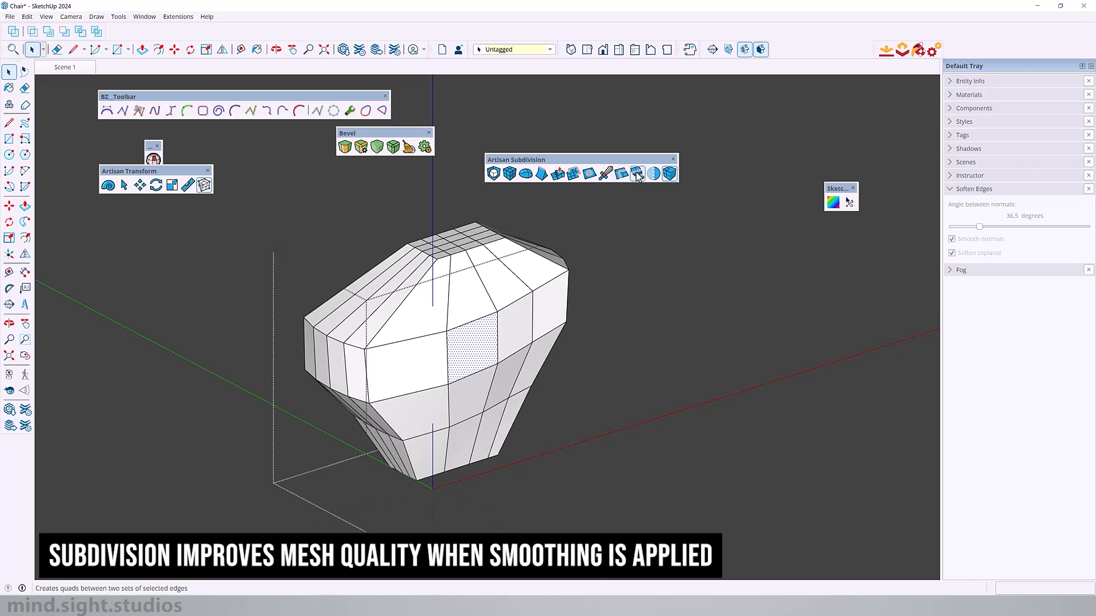
pyautogui.click(637, 174)
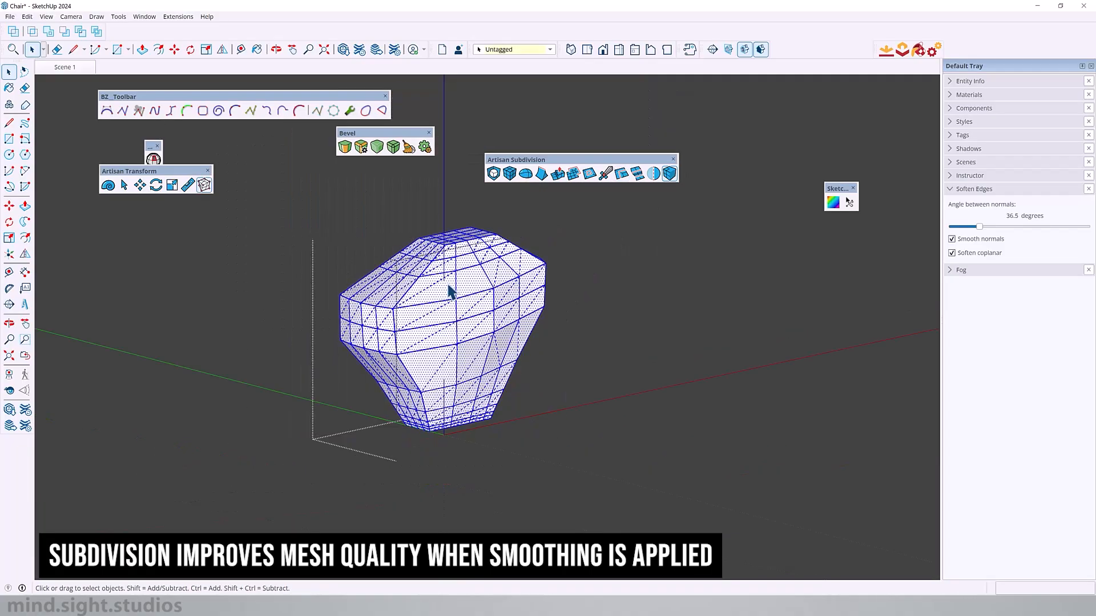
pyautogui.click(510, 173)
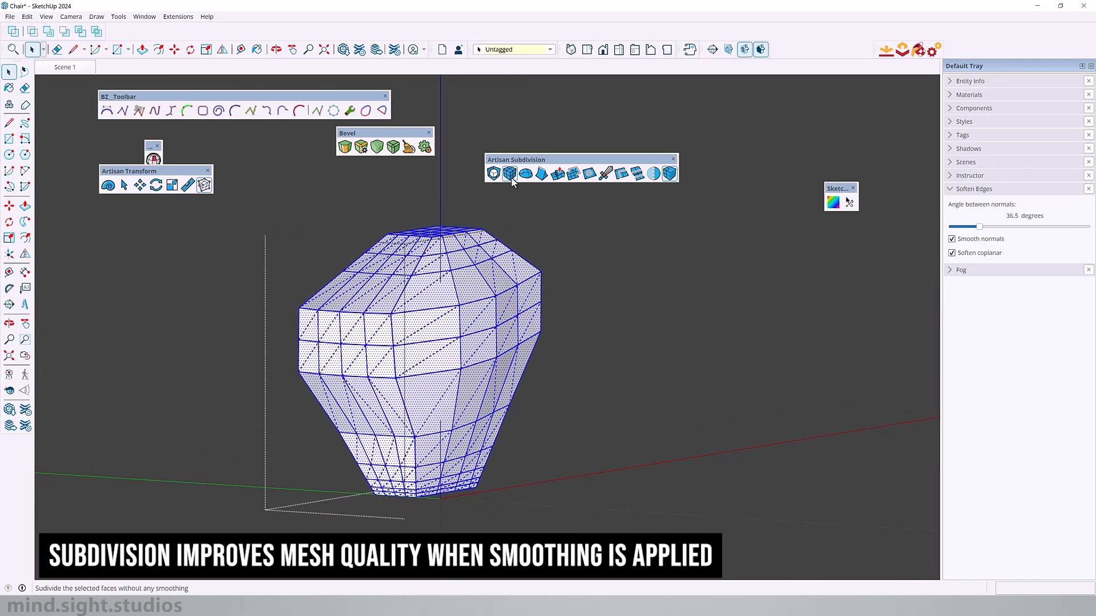
pyautogui.click(494, 174)
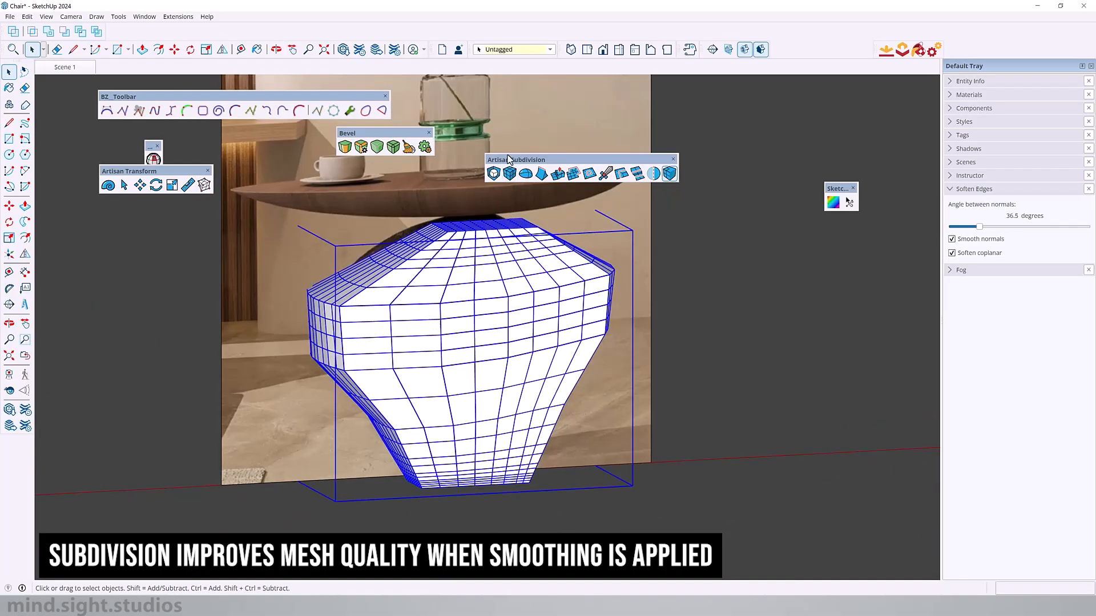
pyautogui.click(526, 173)
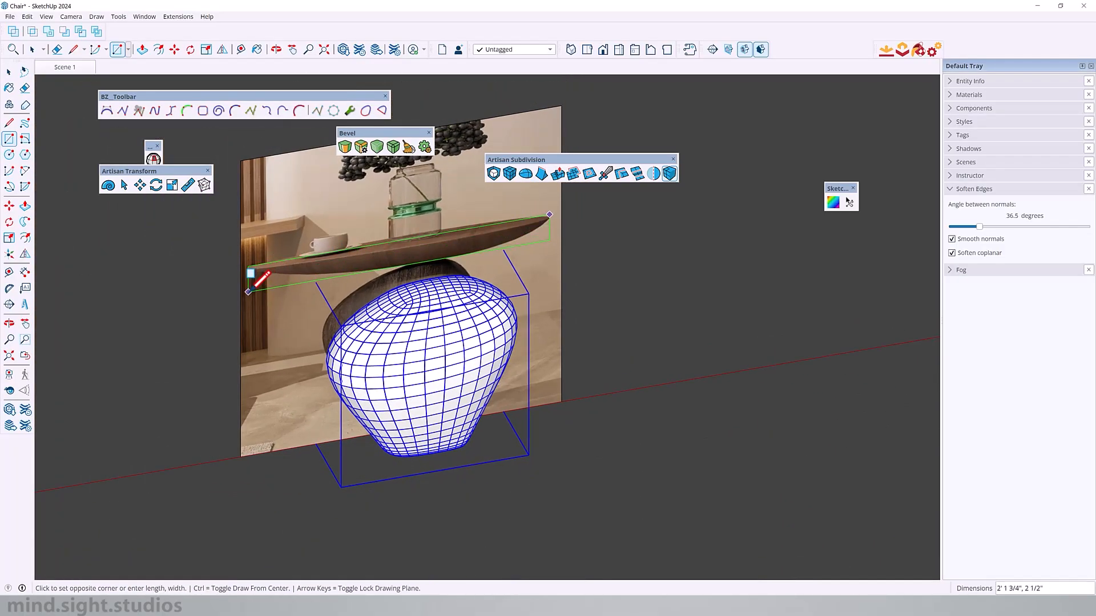
pyautogui.moveTo(257, 294)
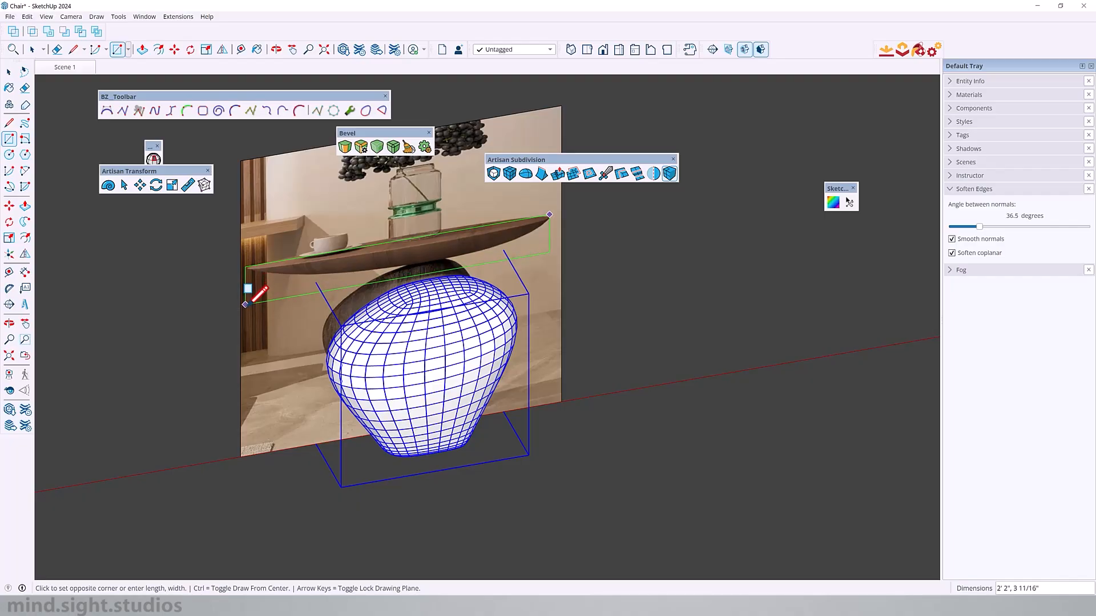
# Draw and resize a rectangular slab on the base, then smooth it into a rounded tabletop.
pyautogui.click(140, 185)
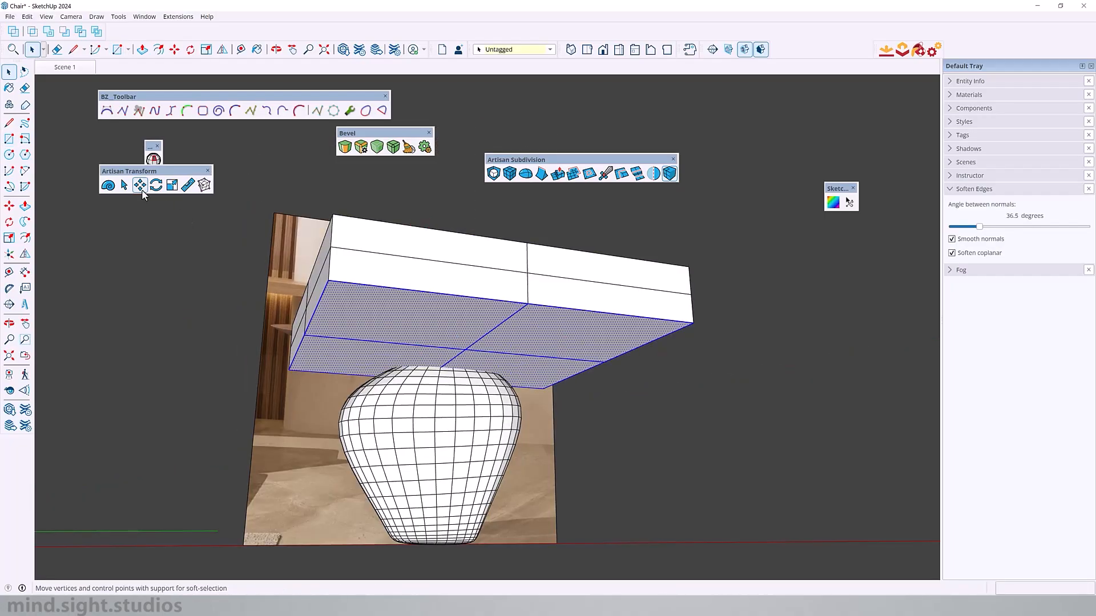
pyautogui.click(139, 185)
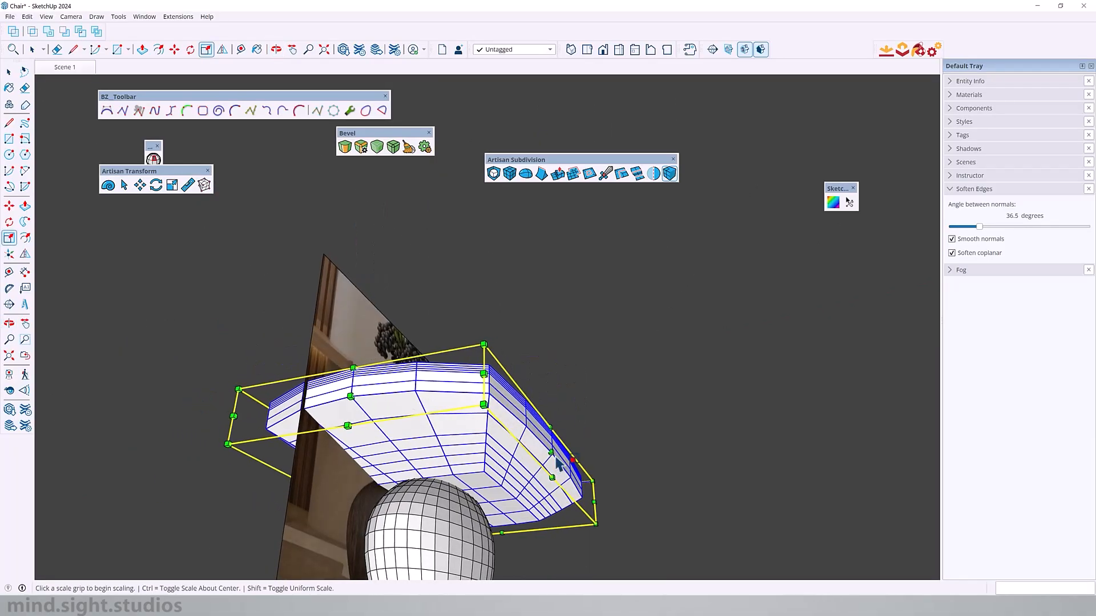
pyautogui.click(108, 185)
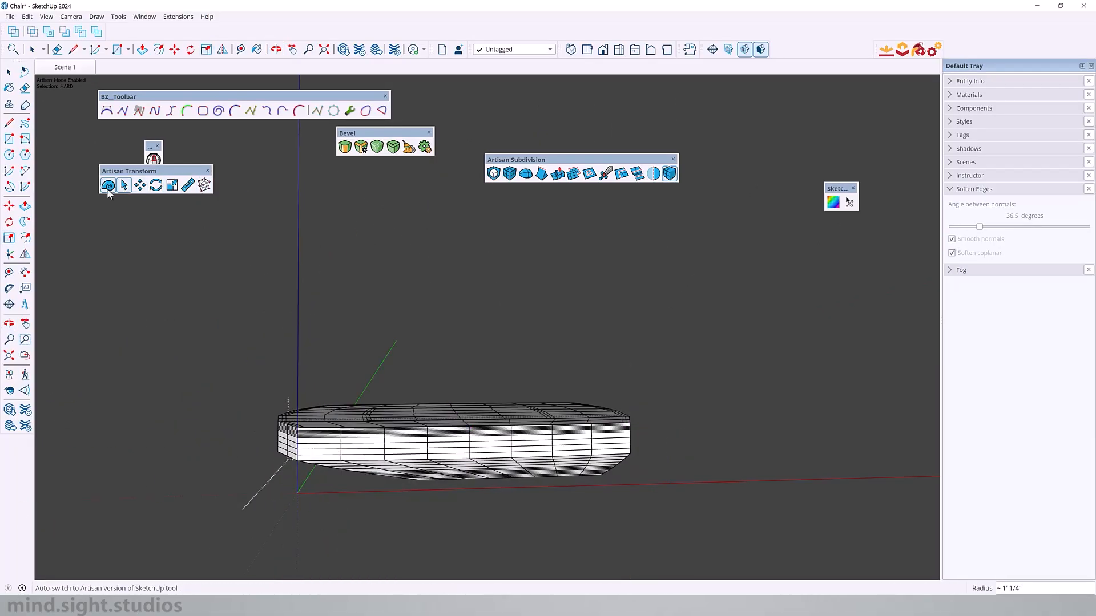
pyautogui.click(525, 174)
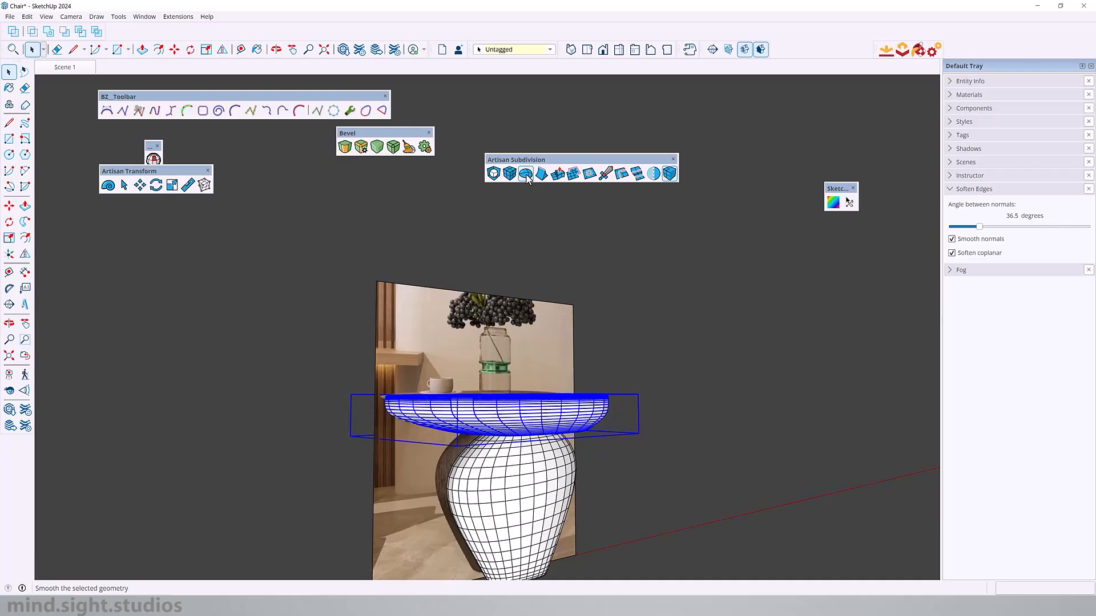